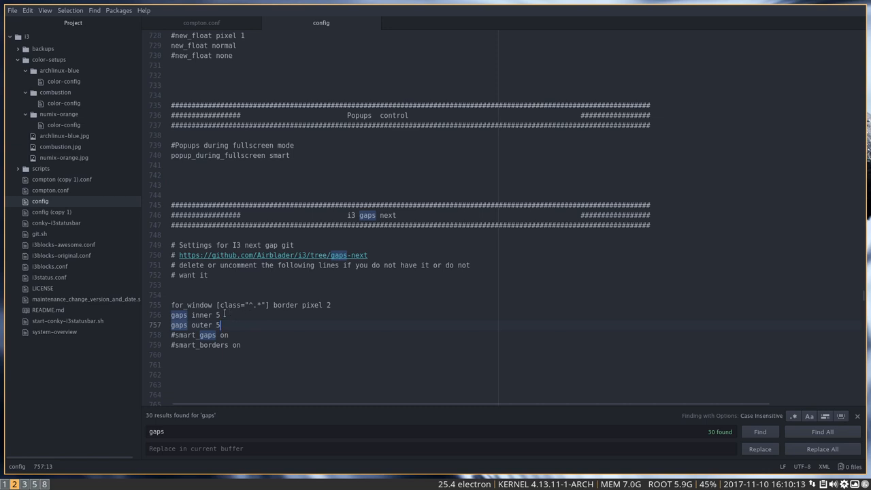
Delete the 5 from 'gaps inner 5' on line 756, keeping outer gaps at 5
key("ctrl+z")
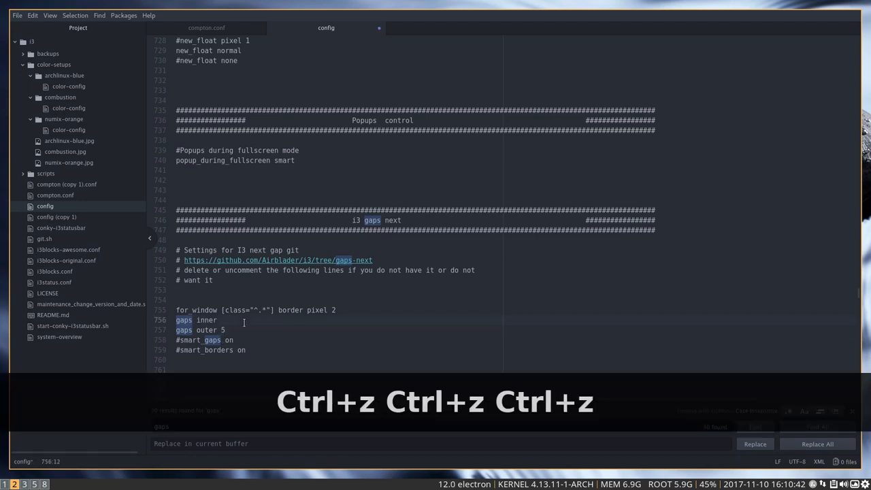
Undo the deletion so line 756 reads 'gaps inner 5' again
key("ctrl+z")
type(" 5")
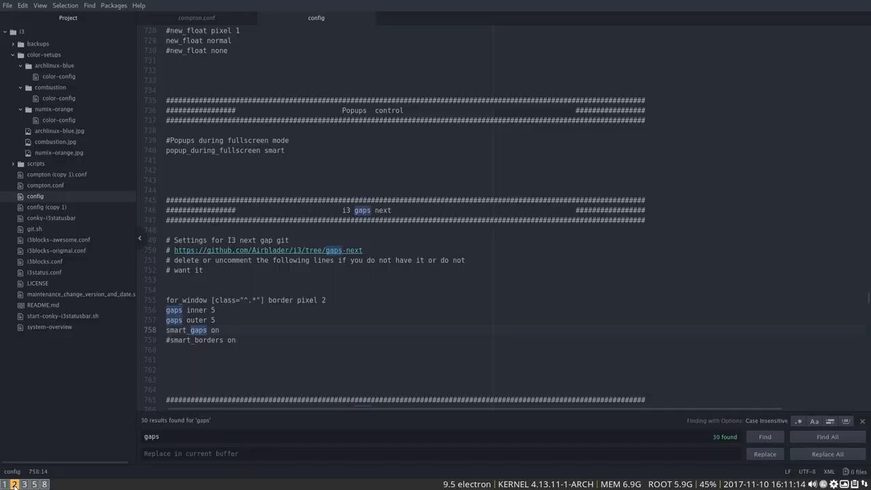
Scroll down to the 'i3 gaps change' block with its mode_gaps keybindings
scroll("down", 3)
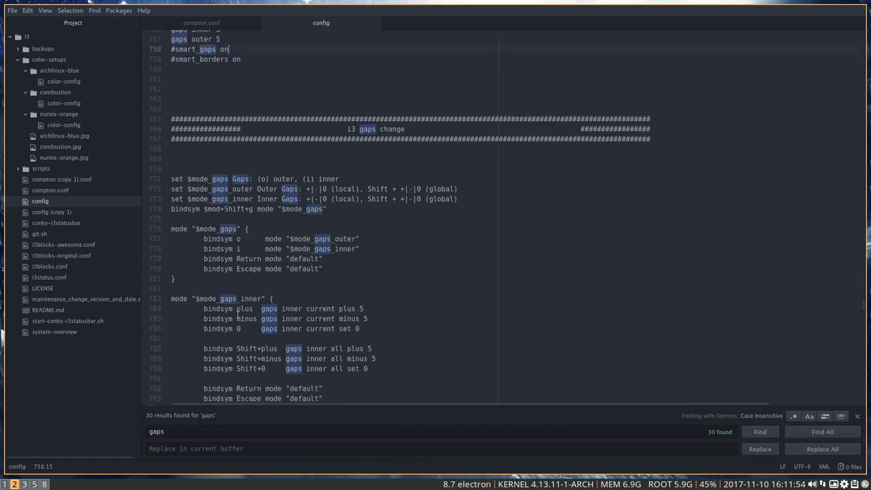
scroll("down", 3)
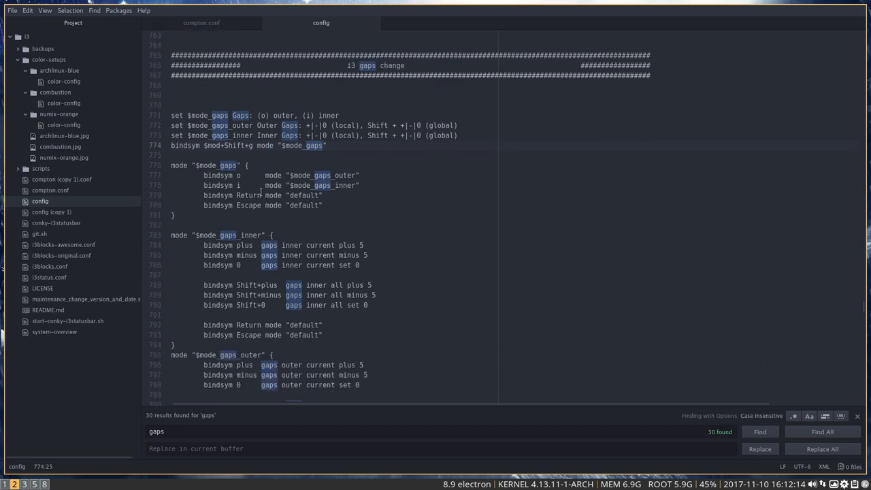